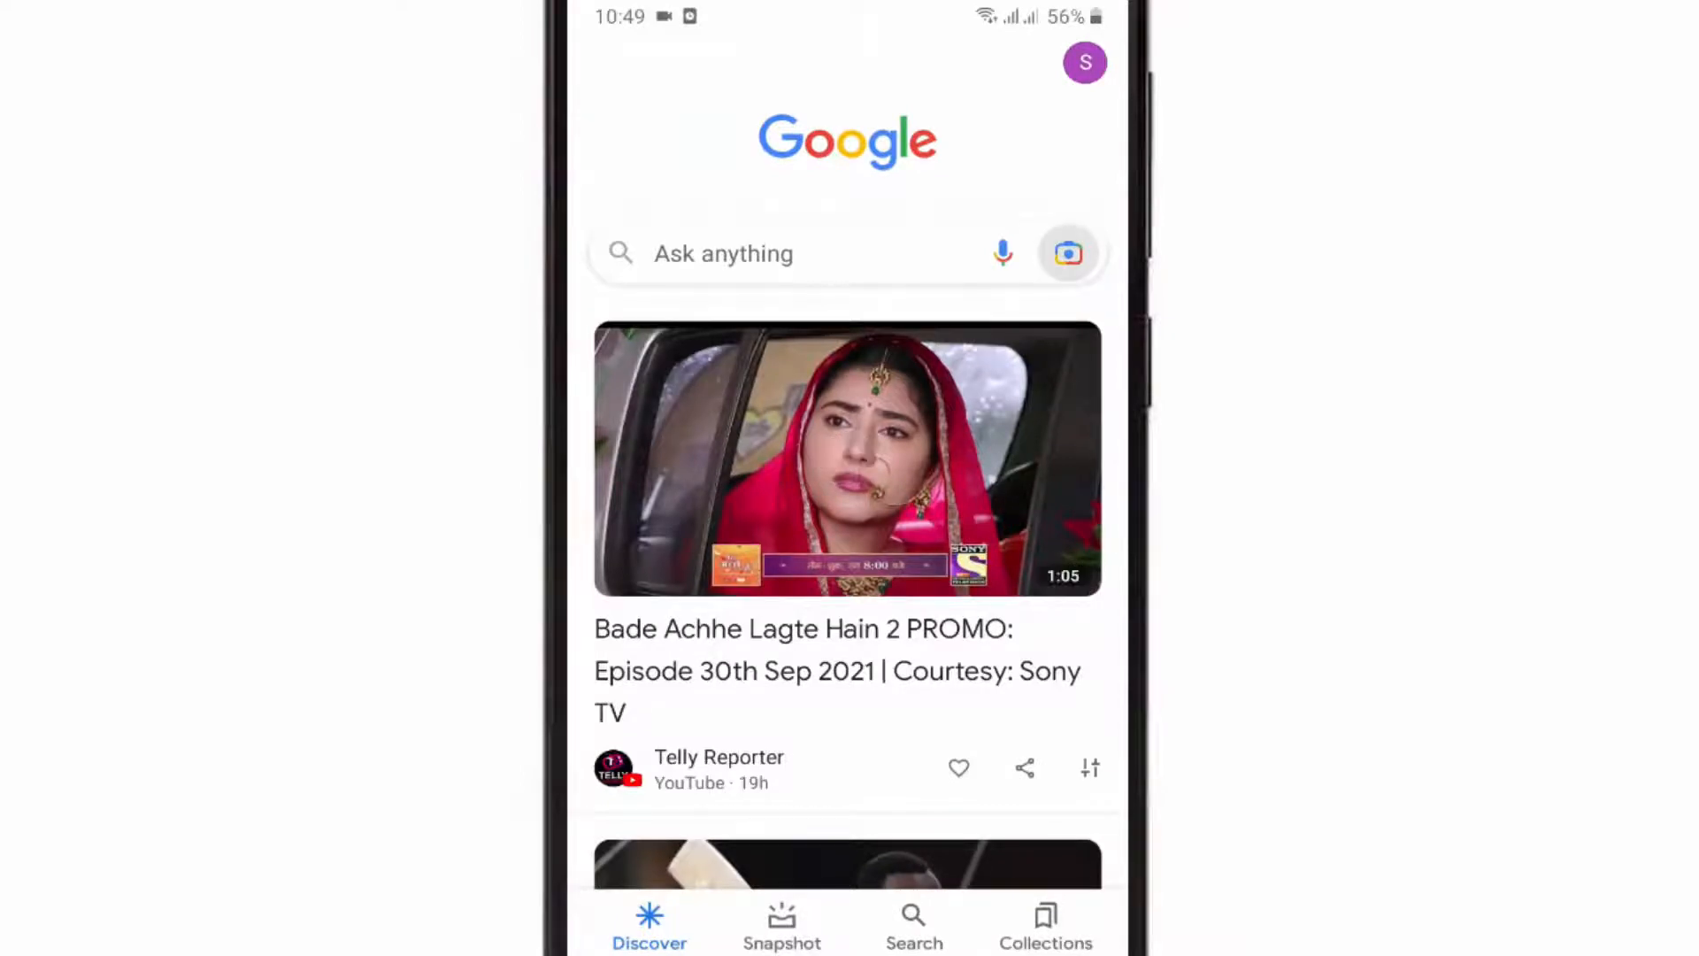
- Start Google Lens from the search bar and scan the saved QR code image
left_click(1067, 252)
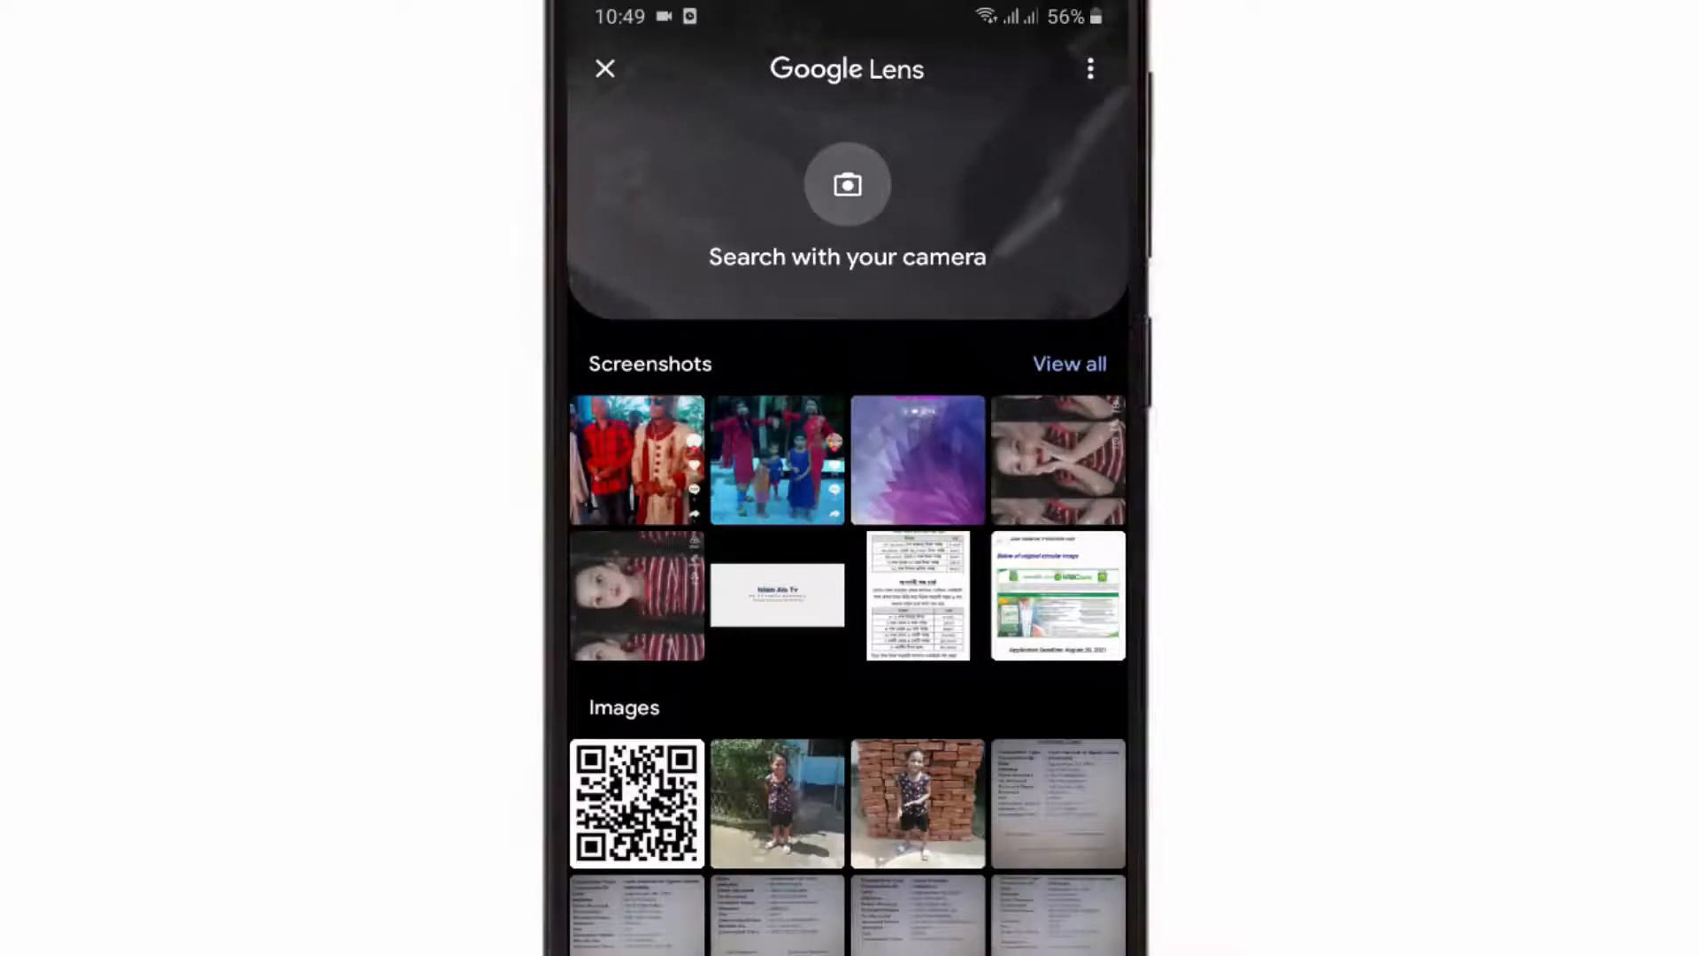
left_click(636, 803)
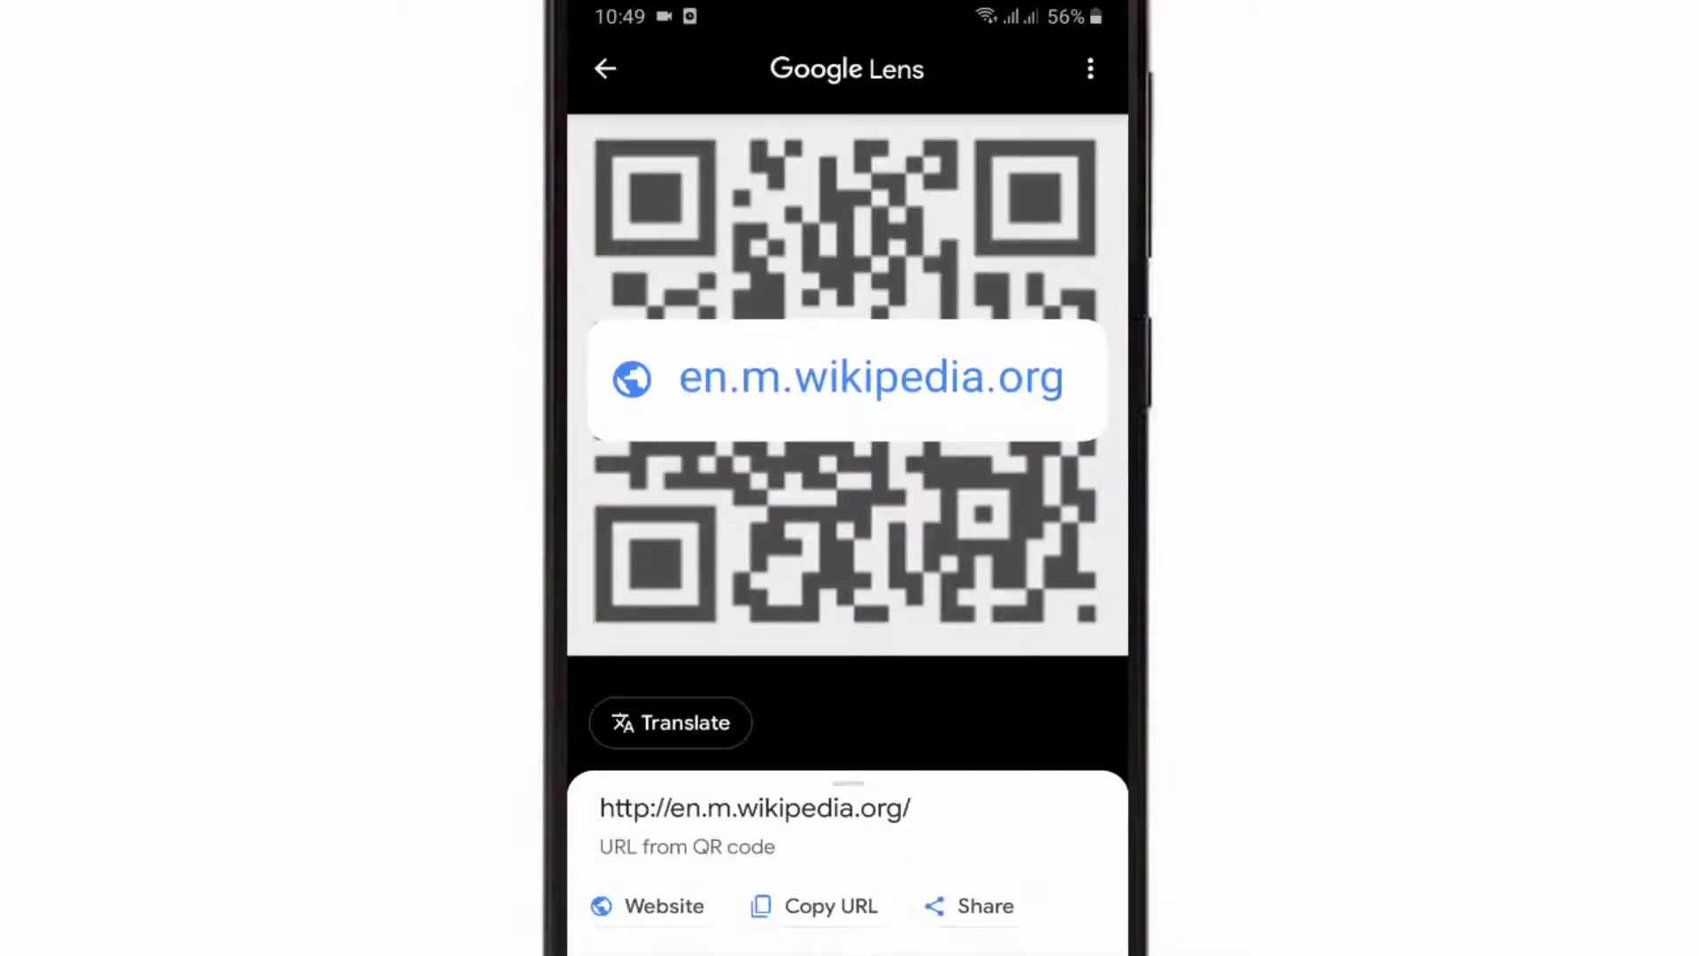
- Open the decoded en.m.wikipedia.org link from the Lens result as a website
left_click(648, 906)
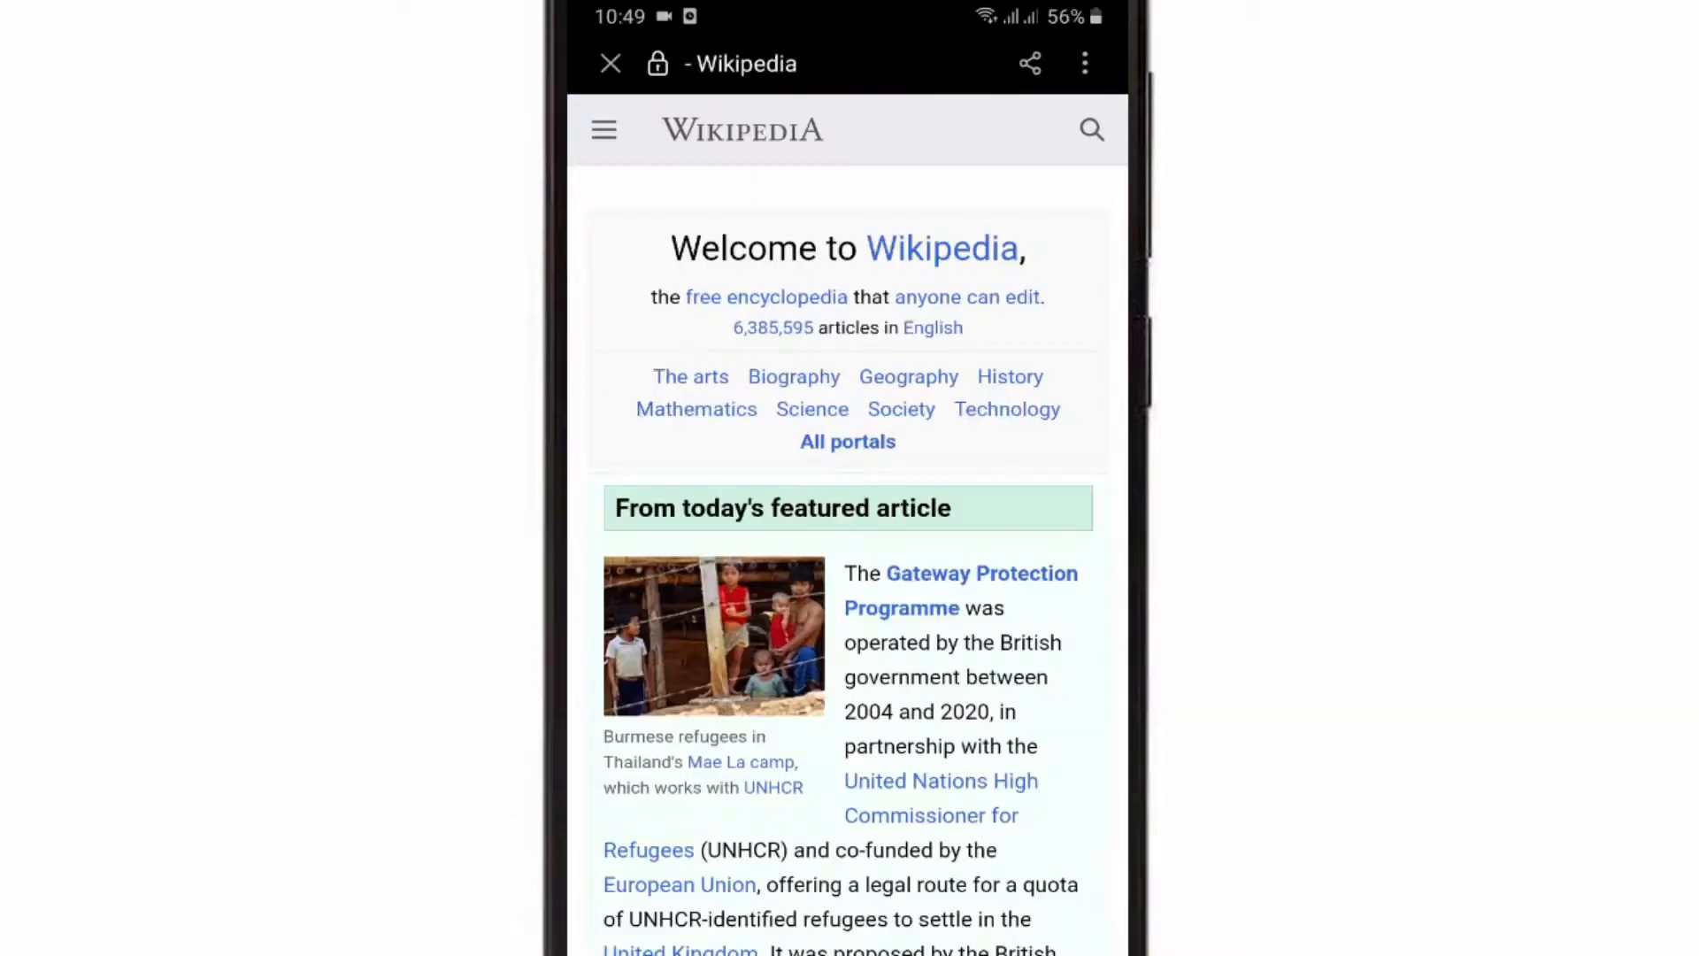